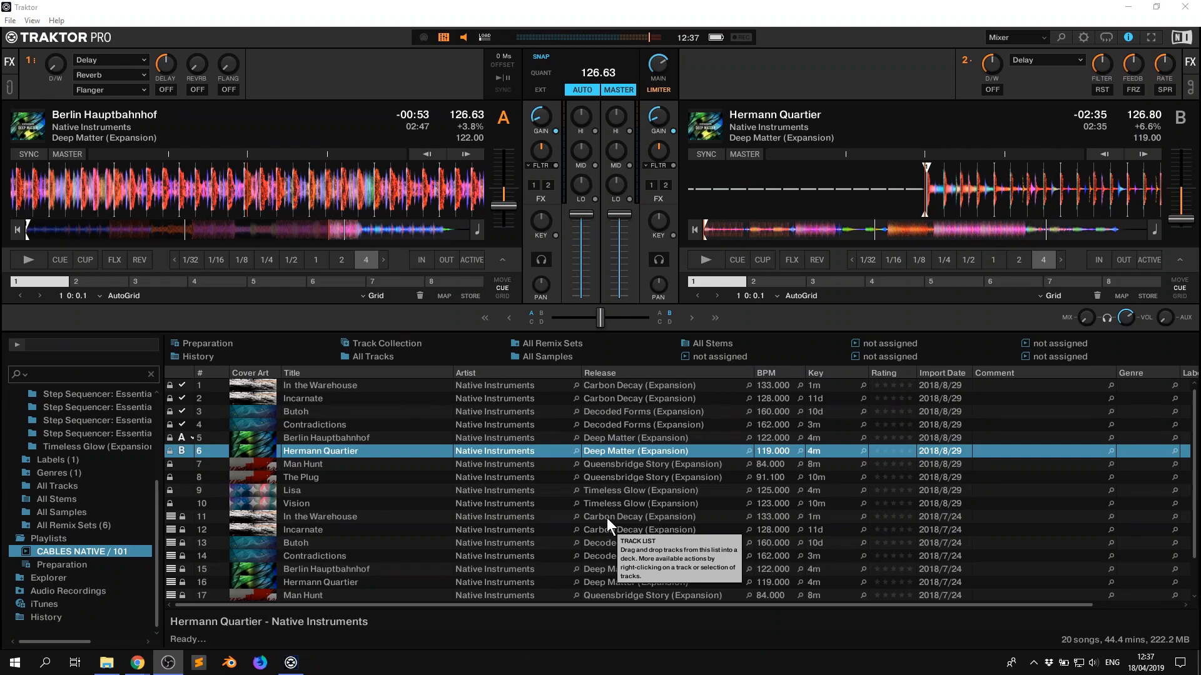
mouse_move(564, 391)
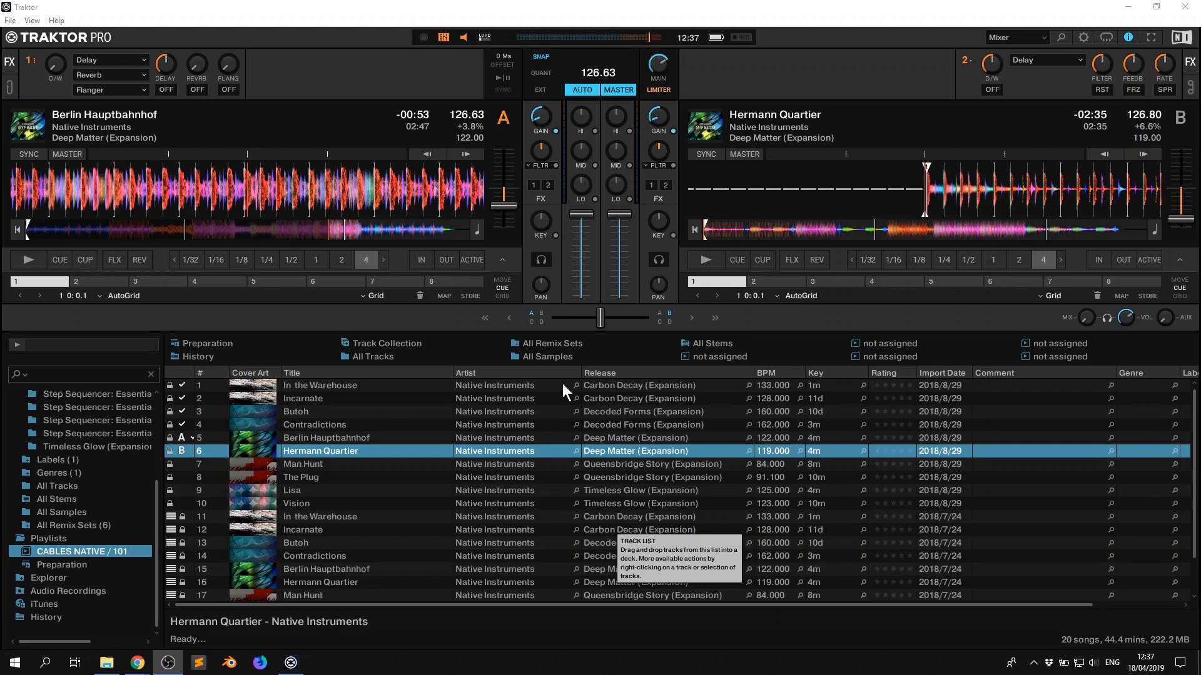
mouse_move(233, 8)
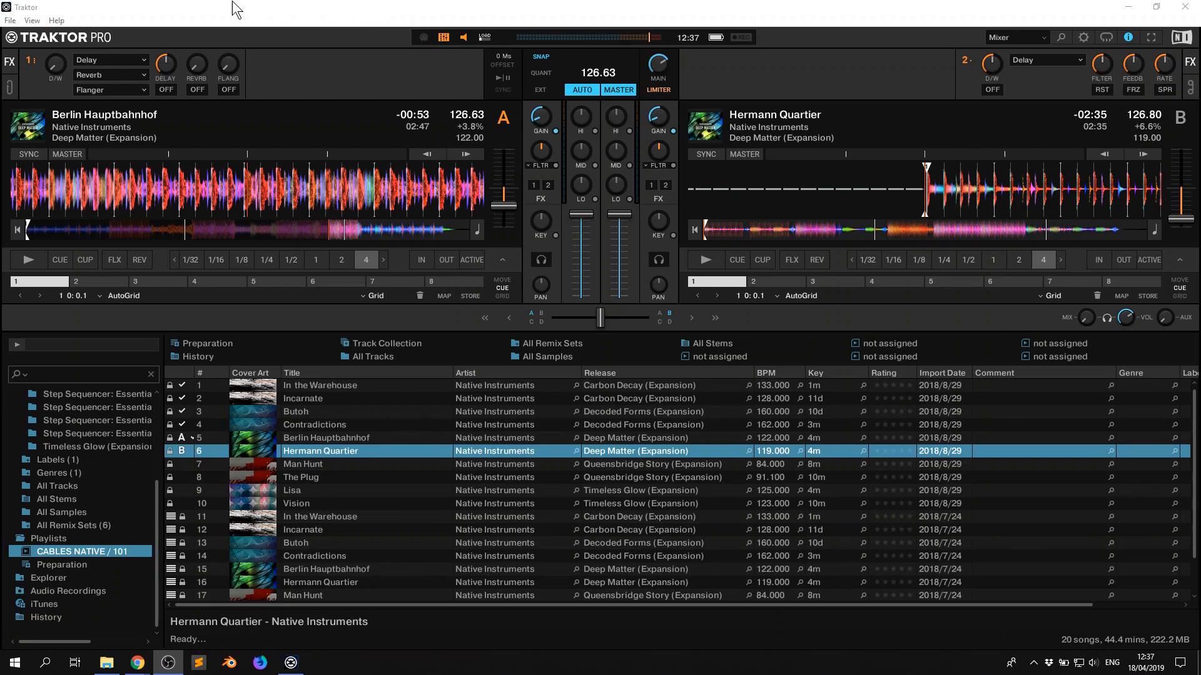
- In Preferences > External Sync, enable MIDI Clock sending with EXT as clock source
left_click(10, 20)
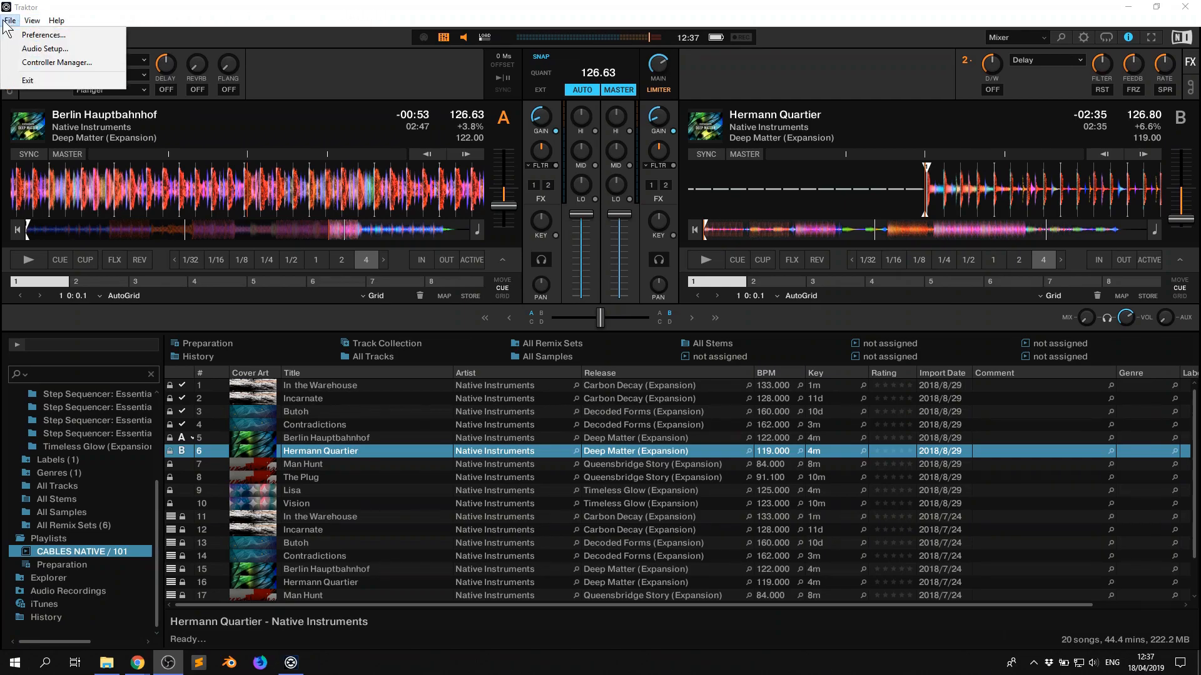
left_click(55, 62)
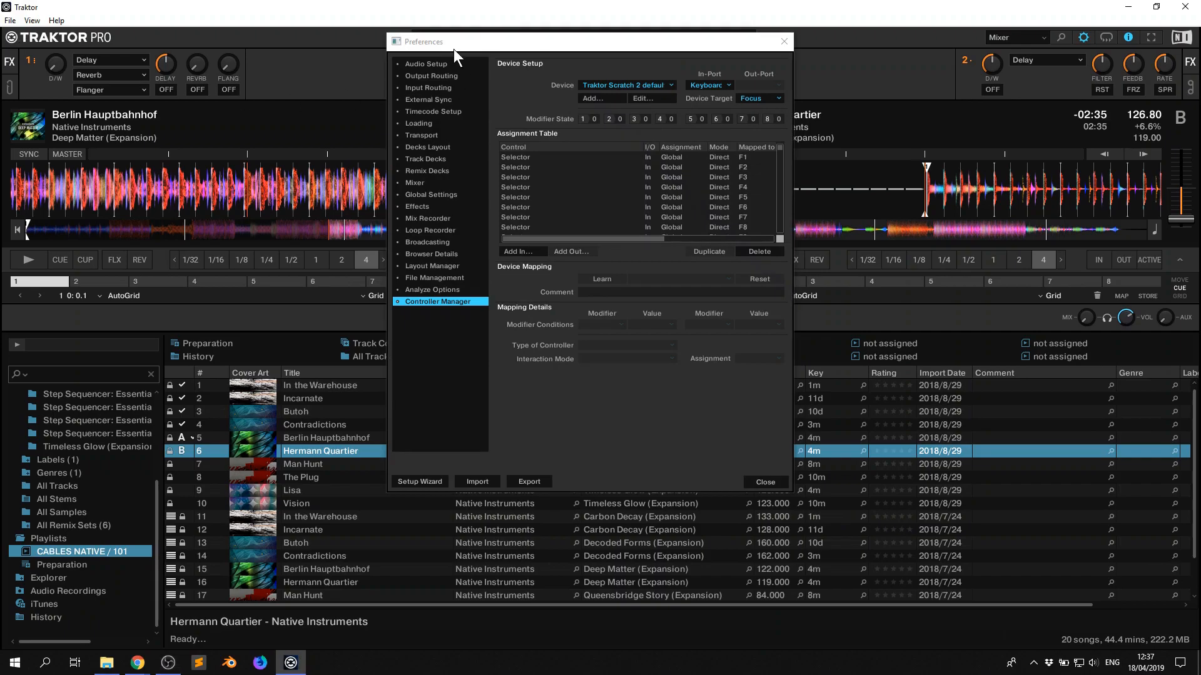
left_click(426, 64)
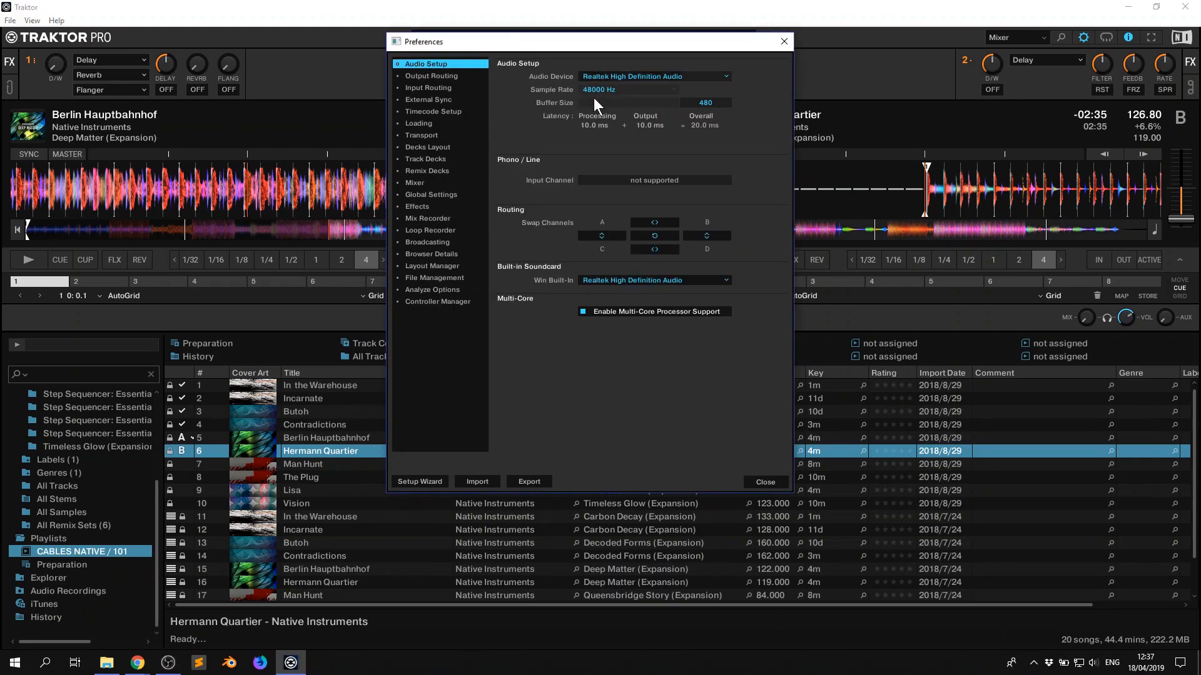
mouse_move(576, 271)
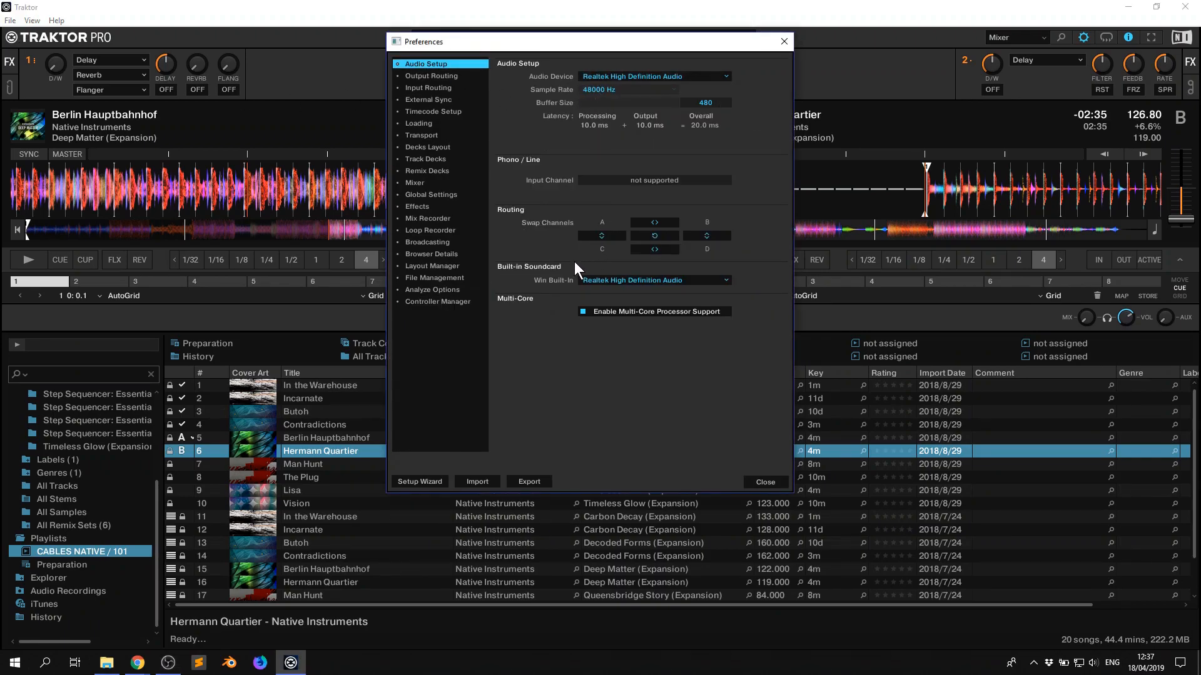
left_click(428, 99)
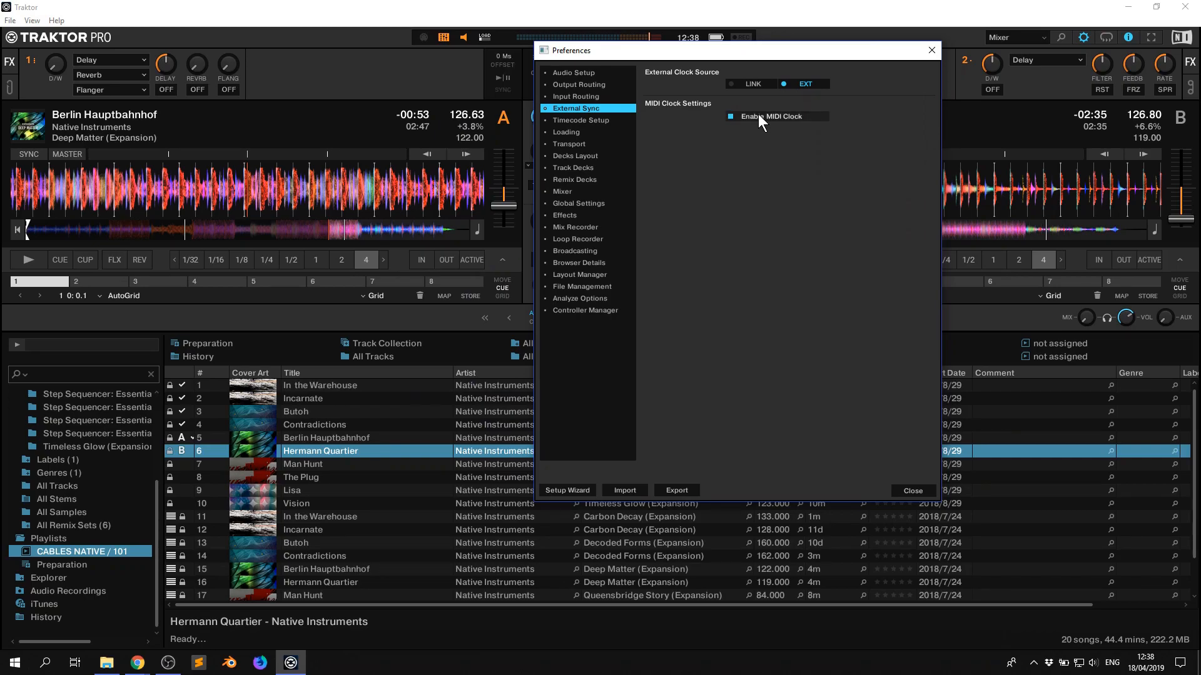
left_click(731, 116)
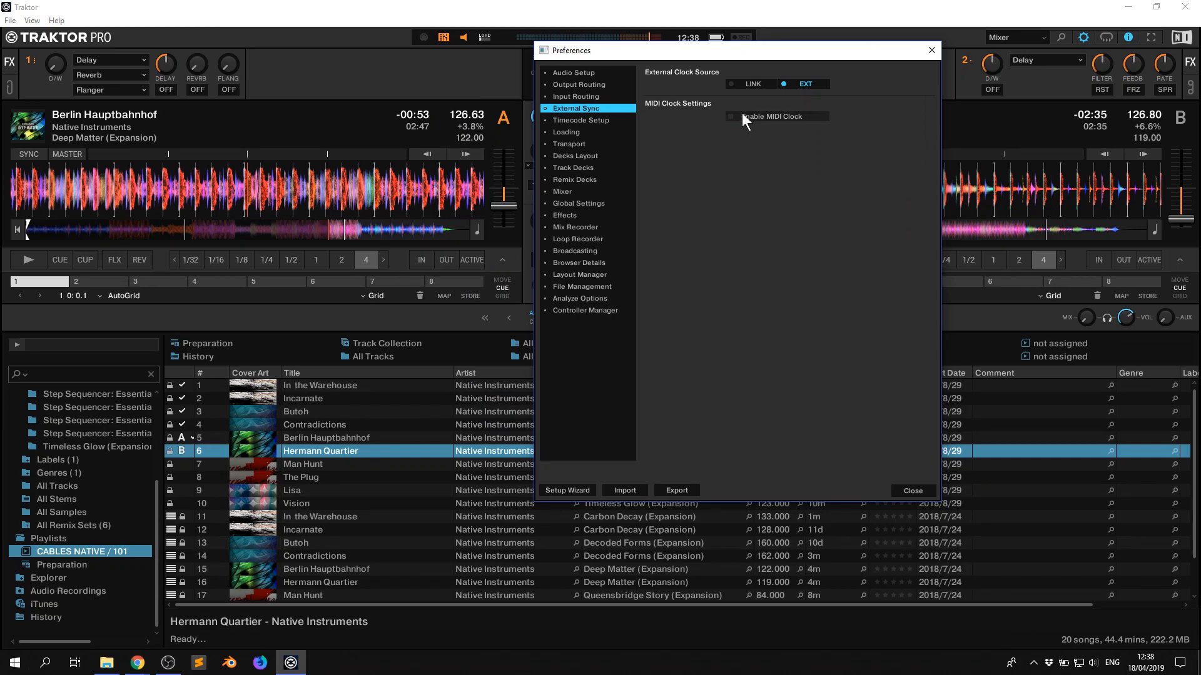
left_click(730, 115)
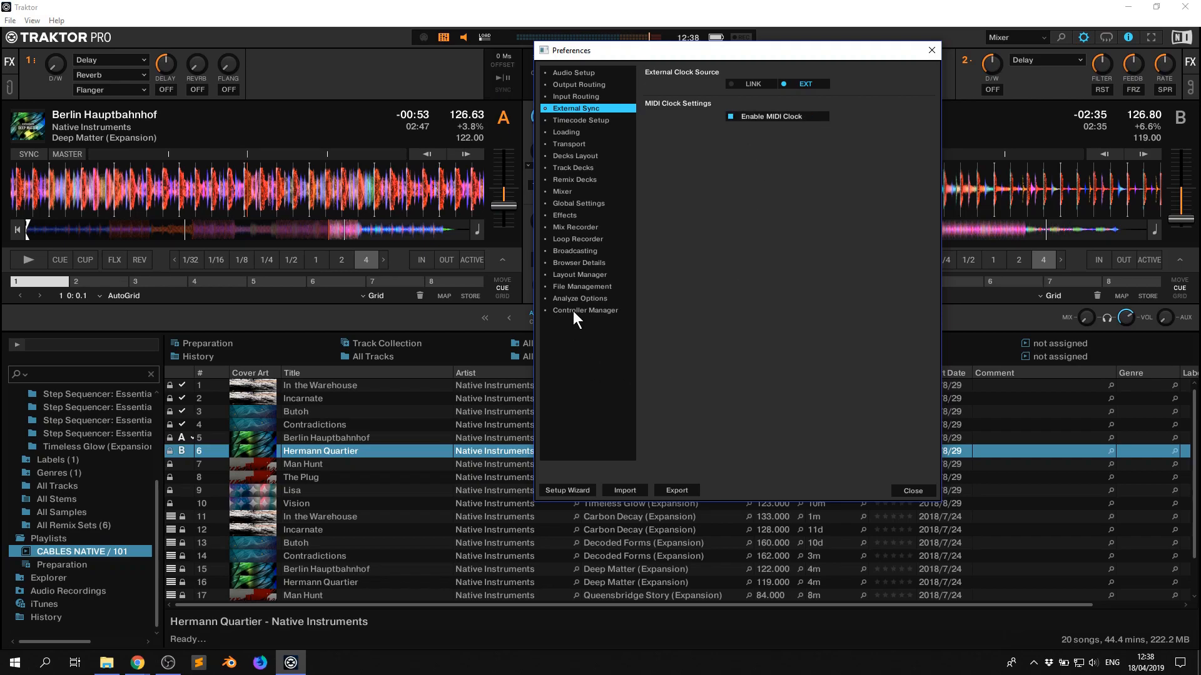
- In Controller Manager, add a Generic MIDI device with a Clock Trigger MIDI Sync output on loopMIDI Port
left_click(586, 310)
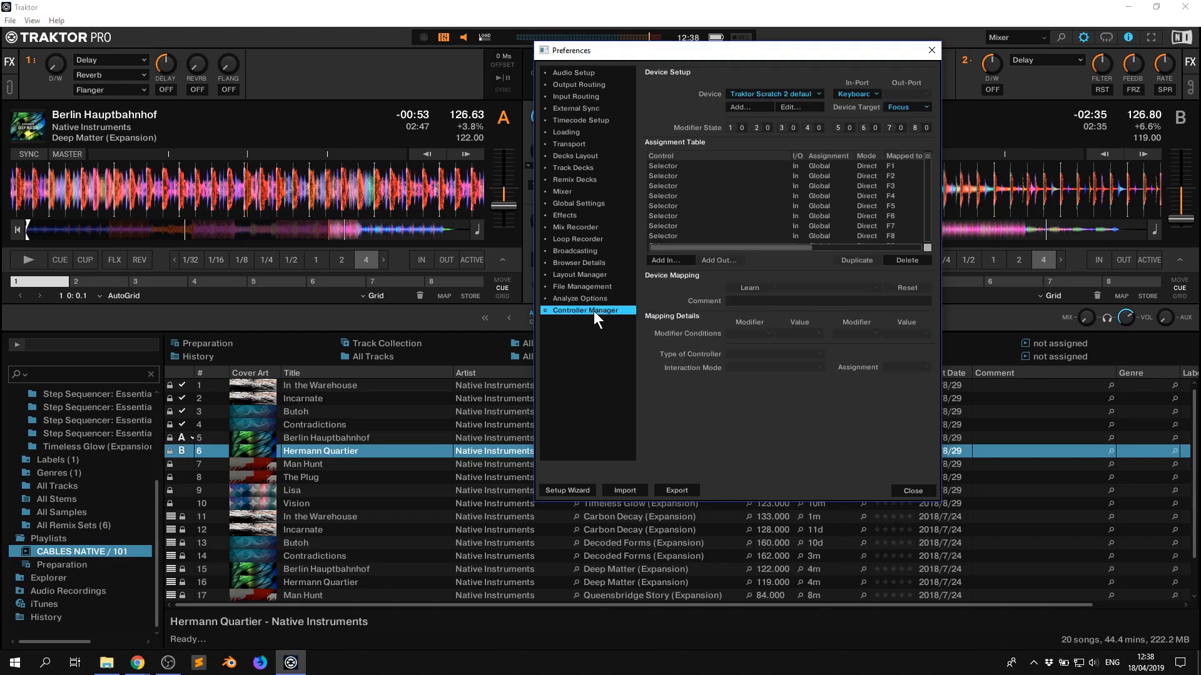
left_click(719, 260)
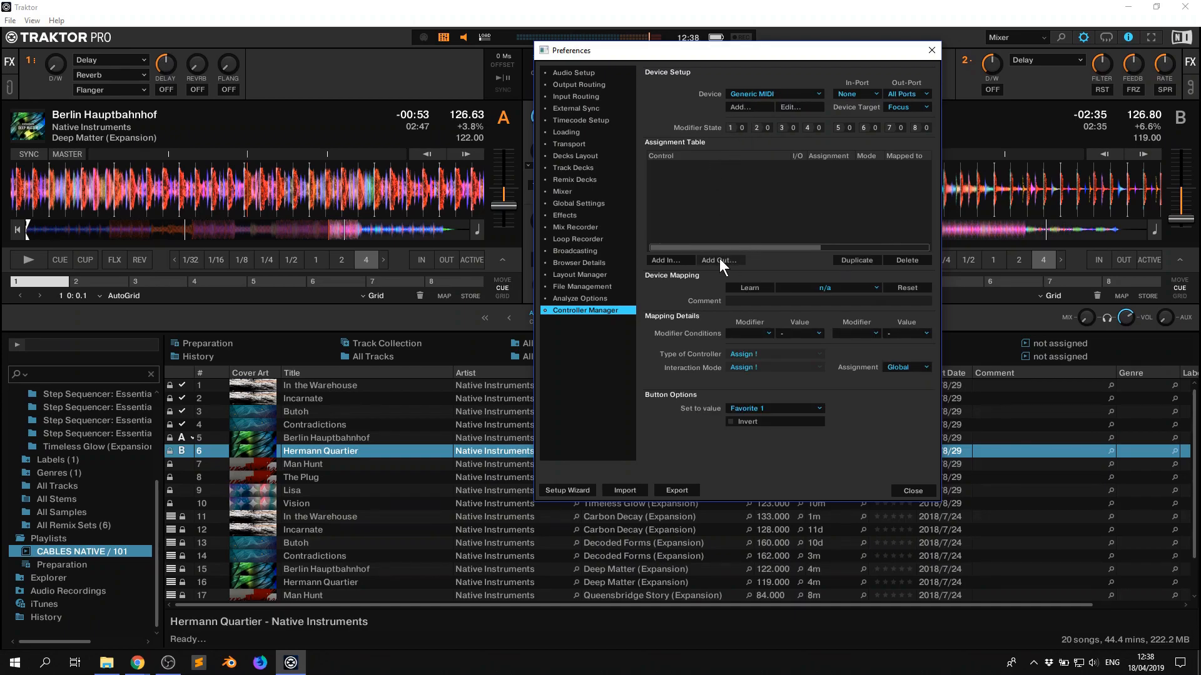
left_click(719, 260)
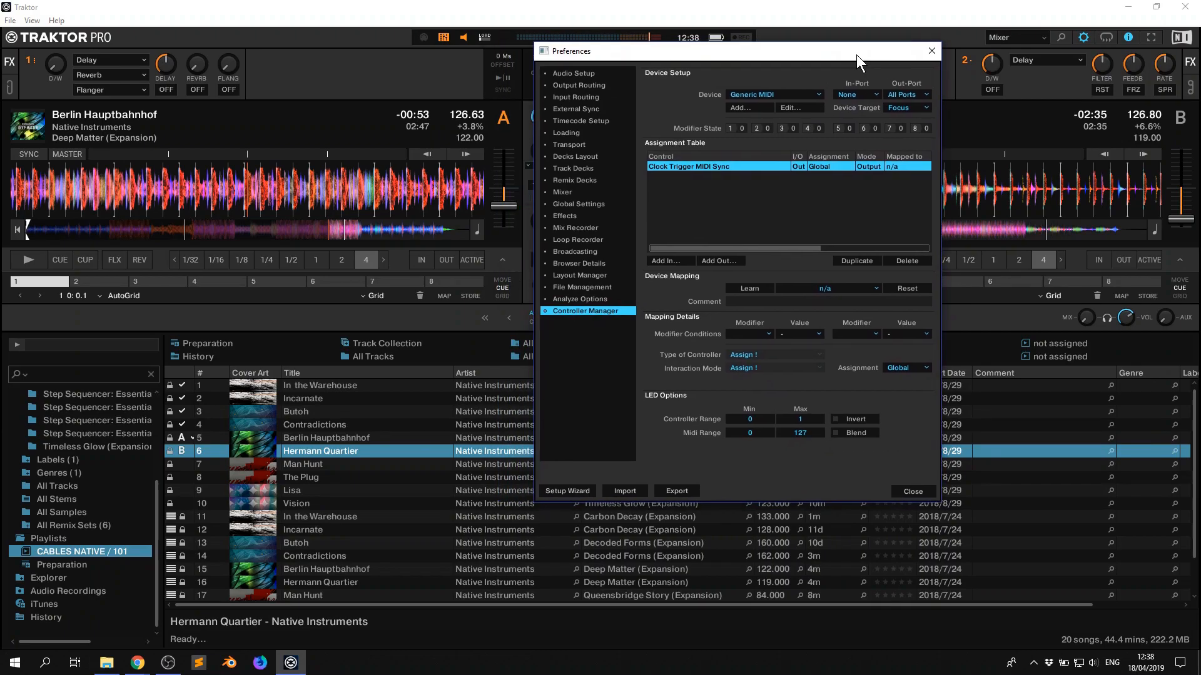
left_click(856, 93)
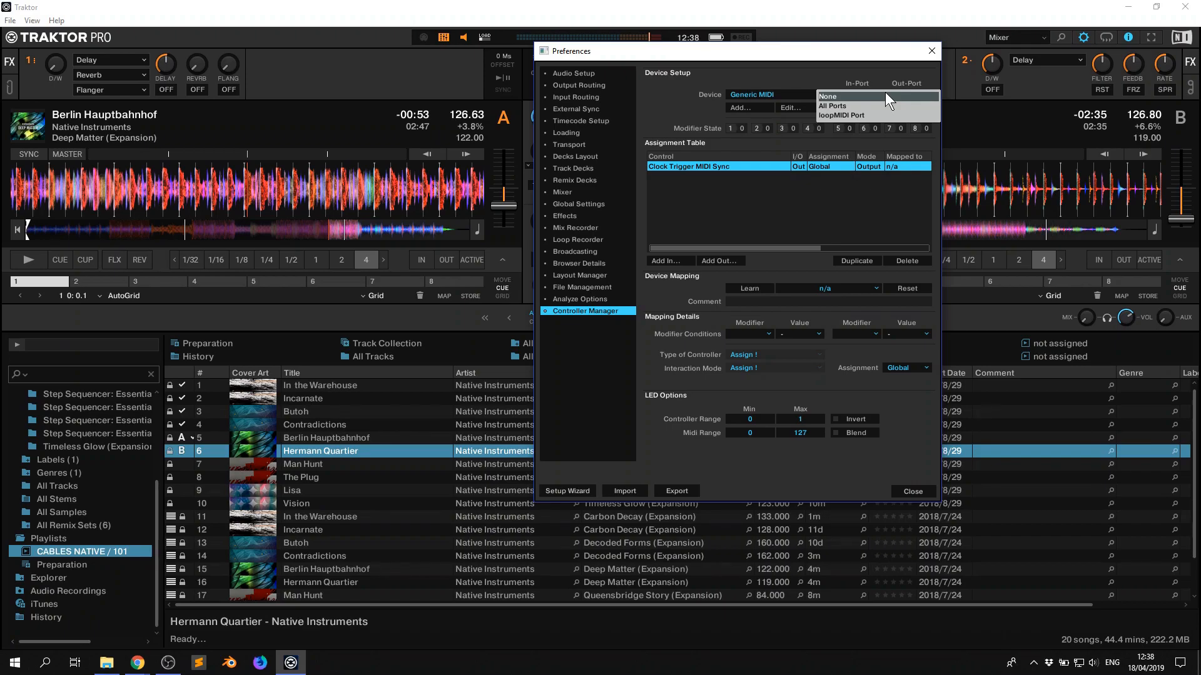
mouse_move(863, 115)
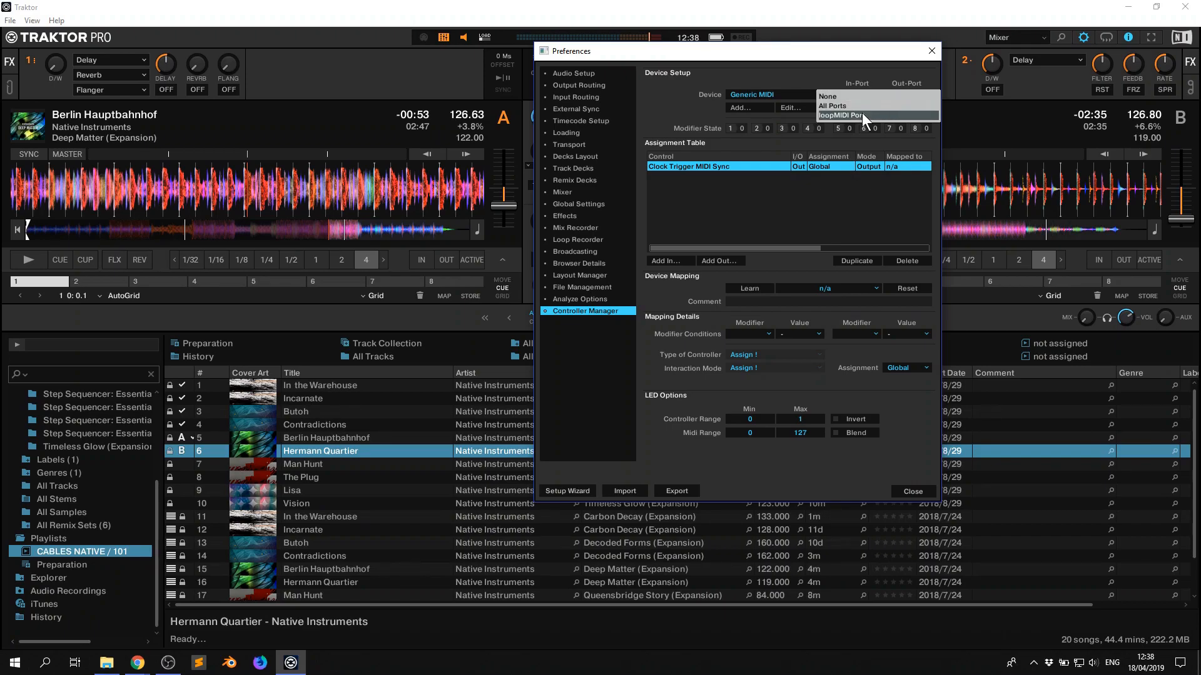
left_click(911, 491)
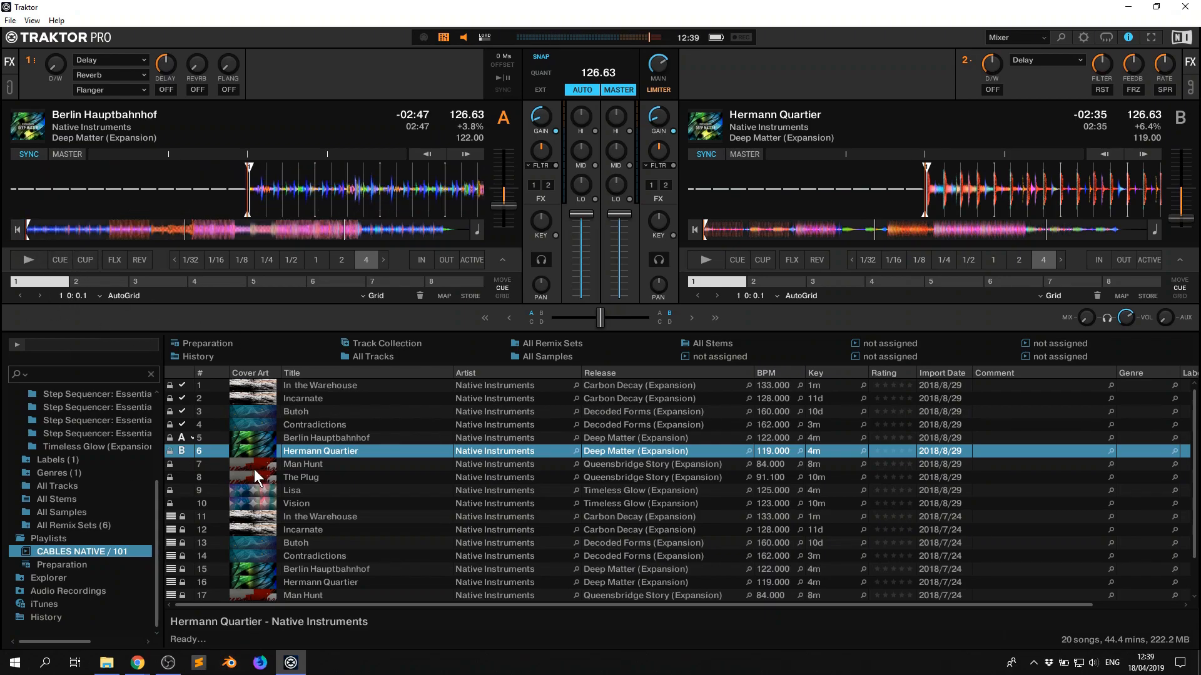
- View the MidiClockBeat patch in cables.gl, then return to Traktor Pro
left_click(136, 662)
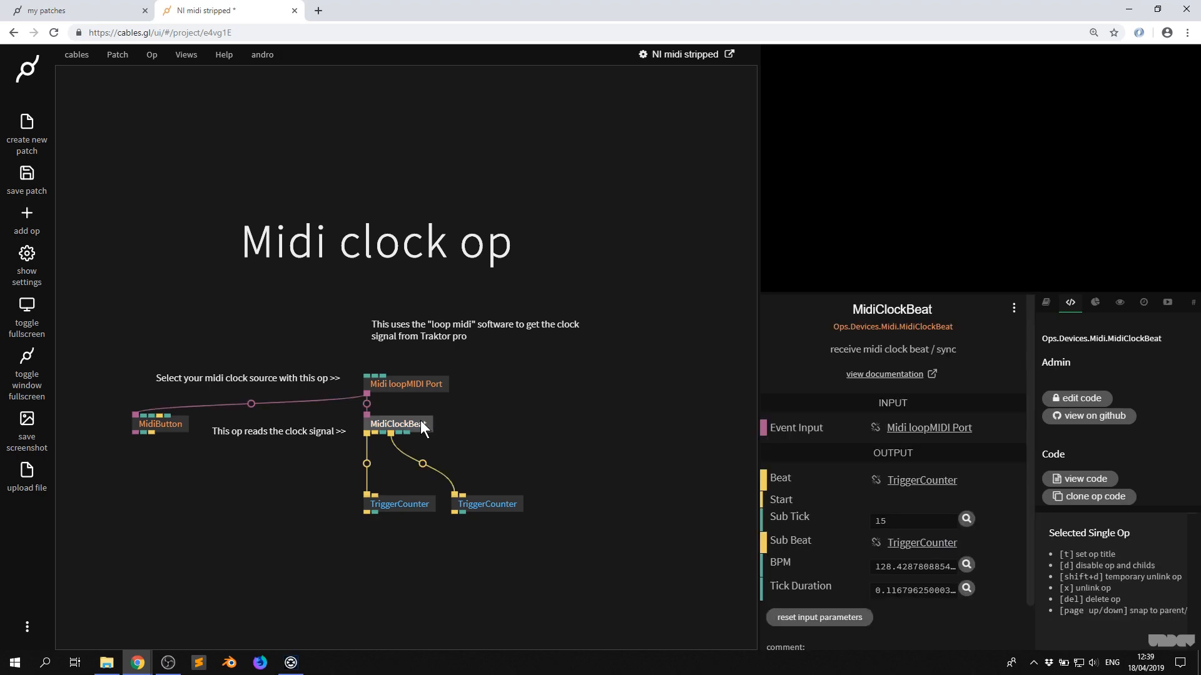
left_click(290, 662)
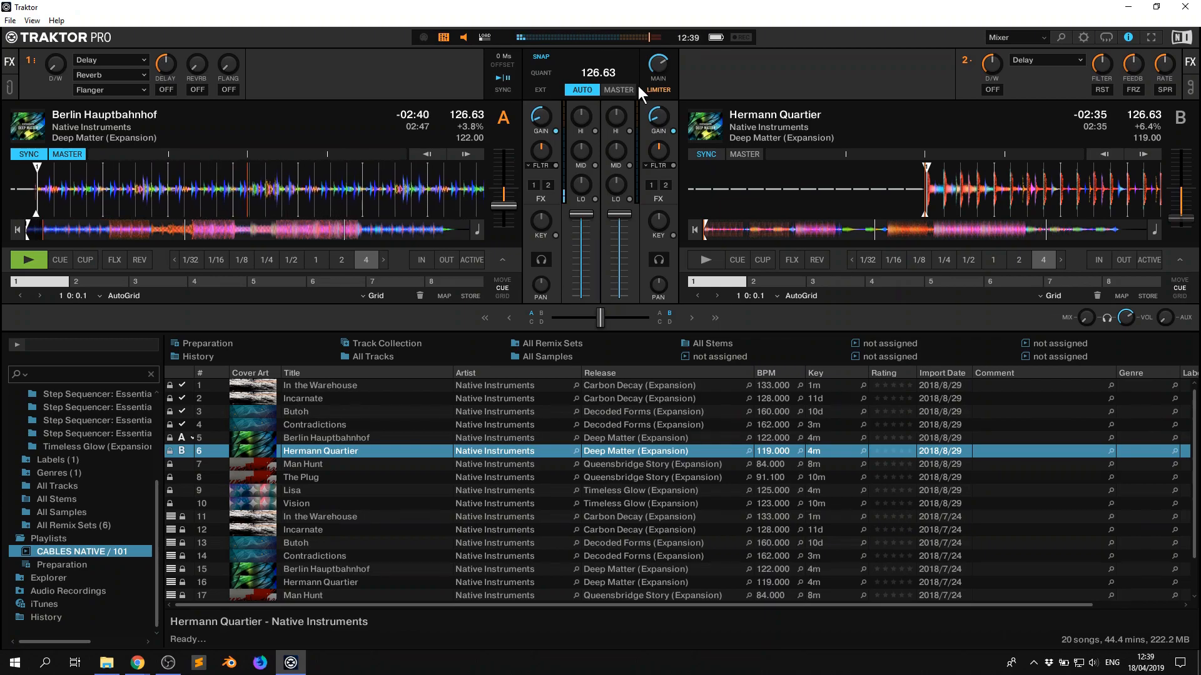
- Switch to the cables.gl patch to watch its links animate with Traktor's clock
left_click(137, 662)
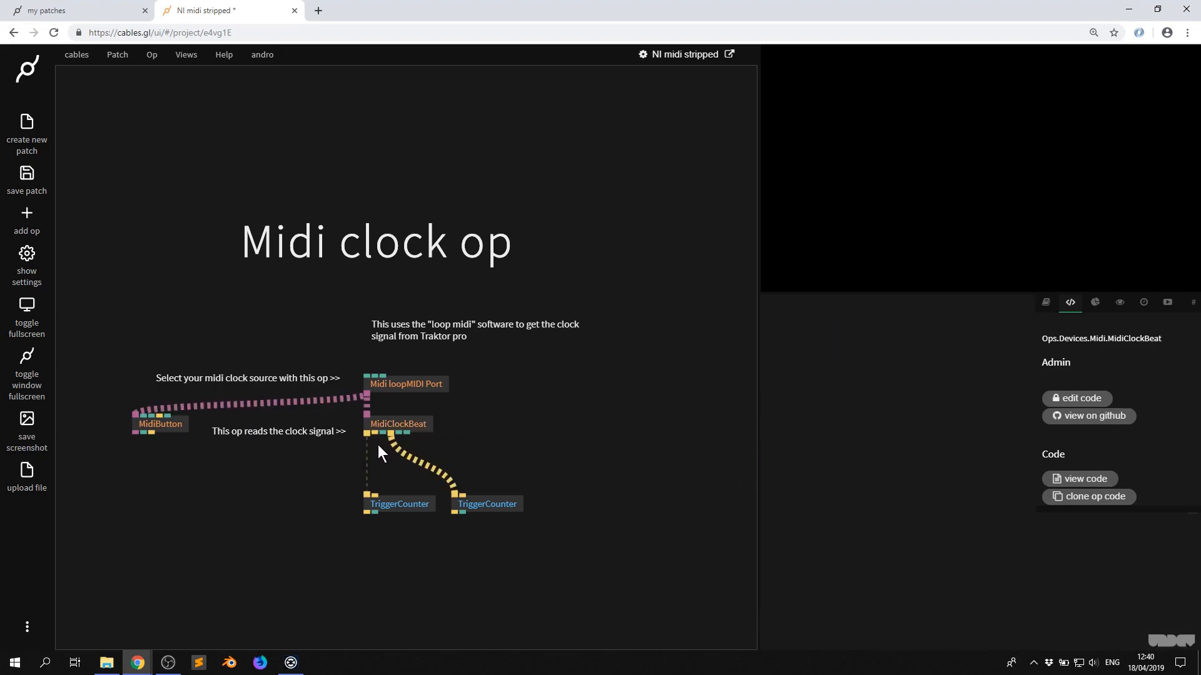
mouse_move(492, 441)
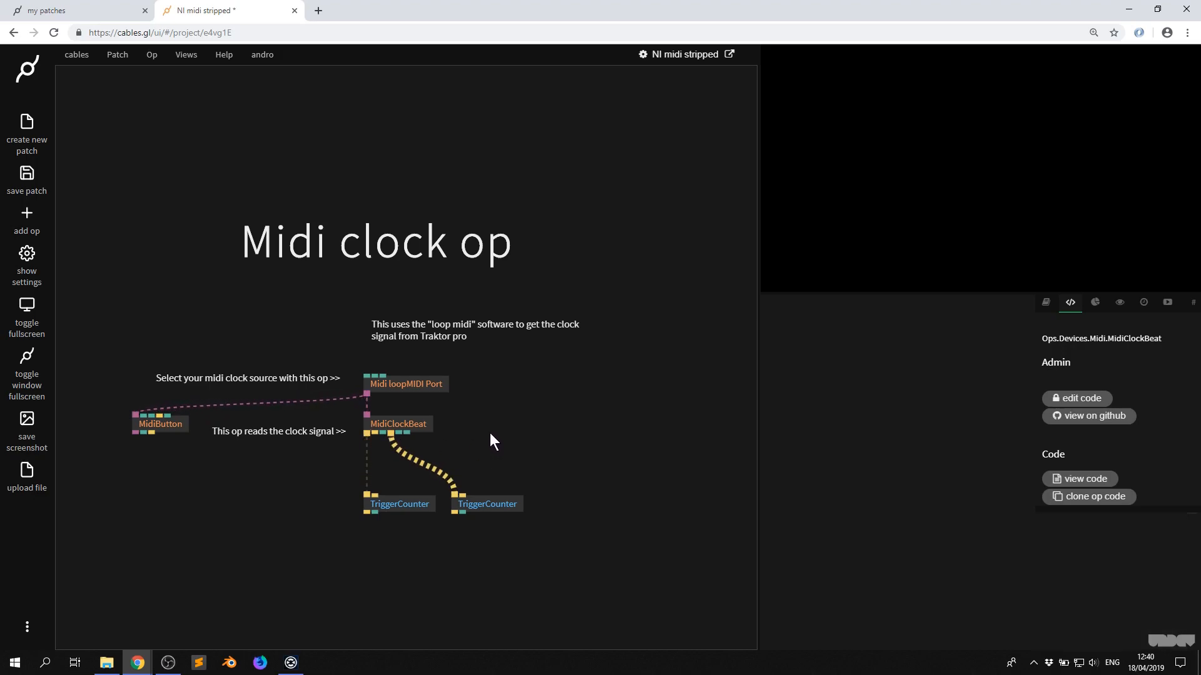
left_click(487, 504)
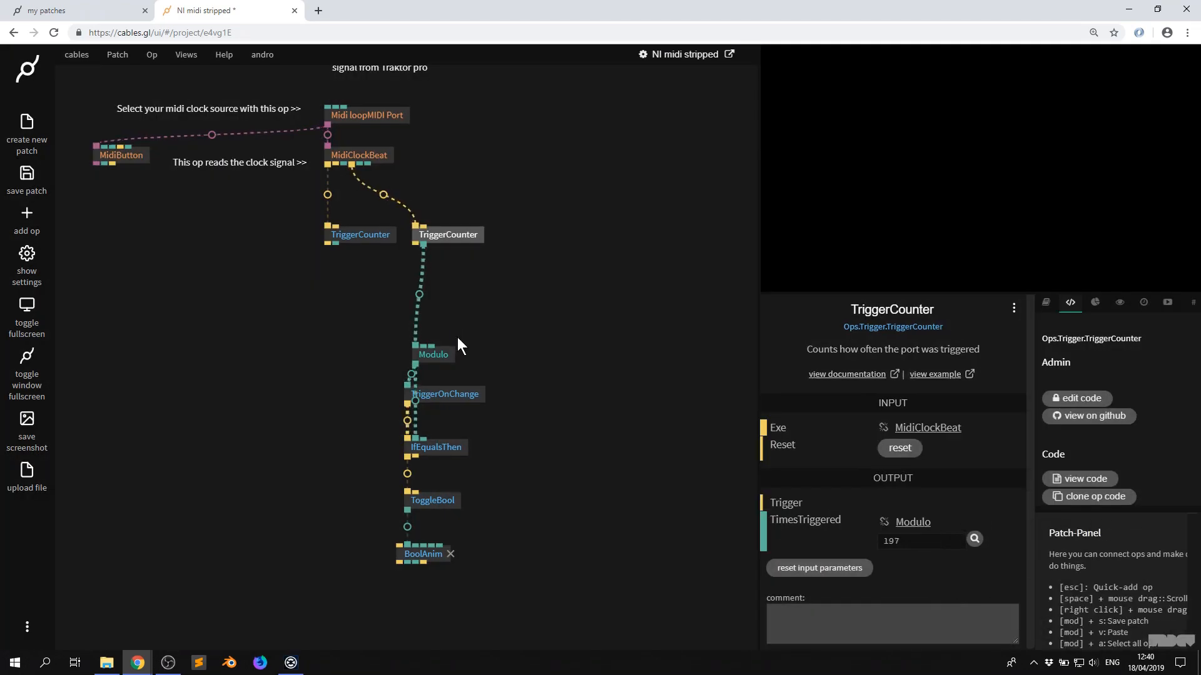
- Inspect the Modulo, TriggerOnChange and ToggleBool ops' parameters in the beat chain
left_click(433, 354)
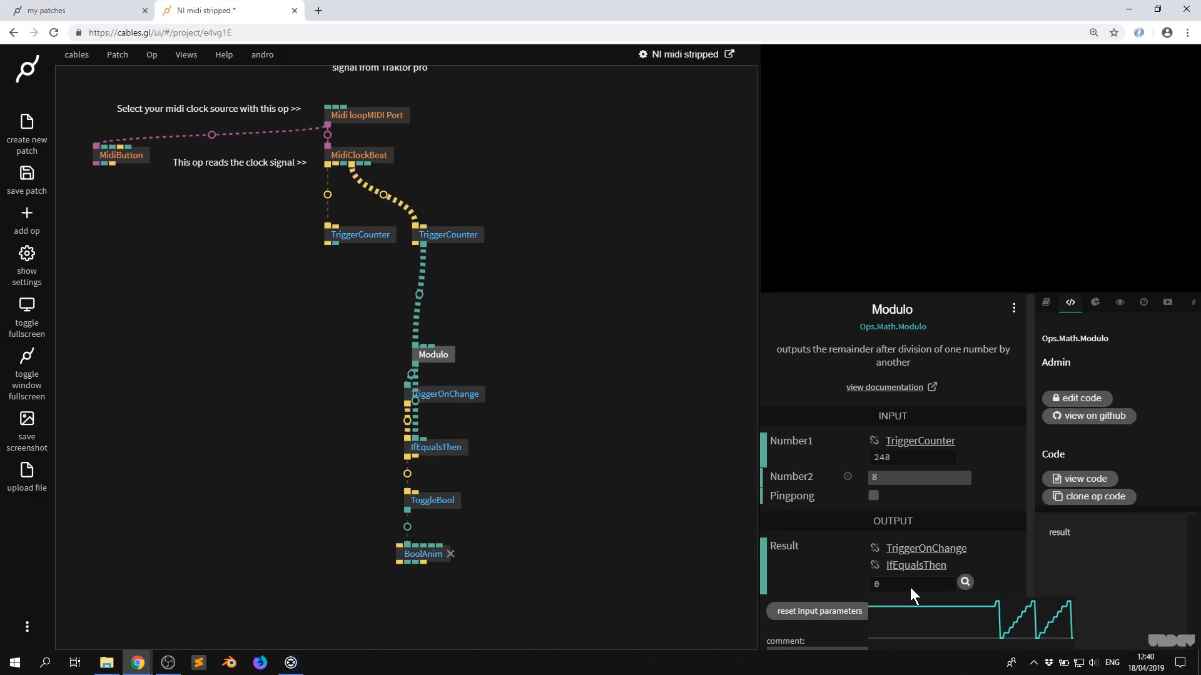
left_click(444, 393)
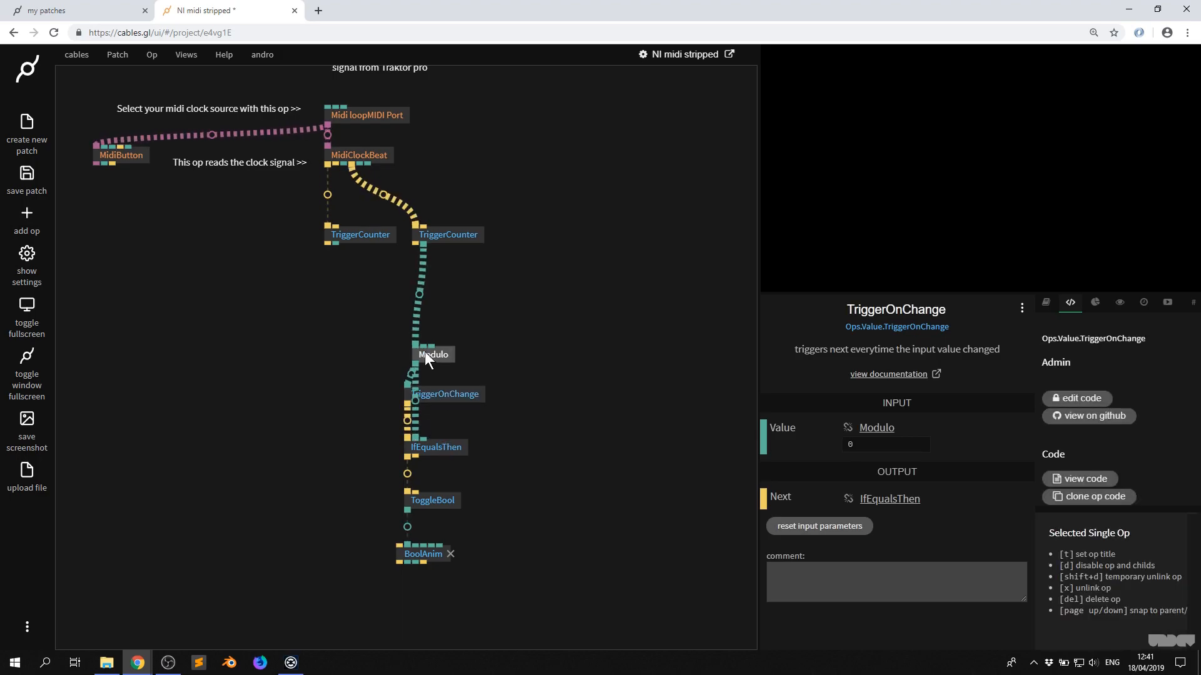
left_click(431, 501)
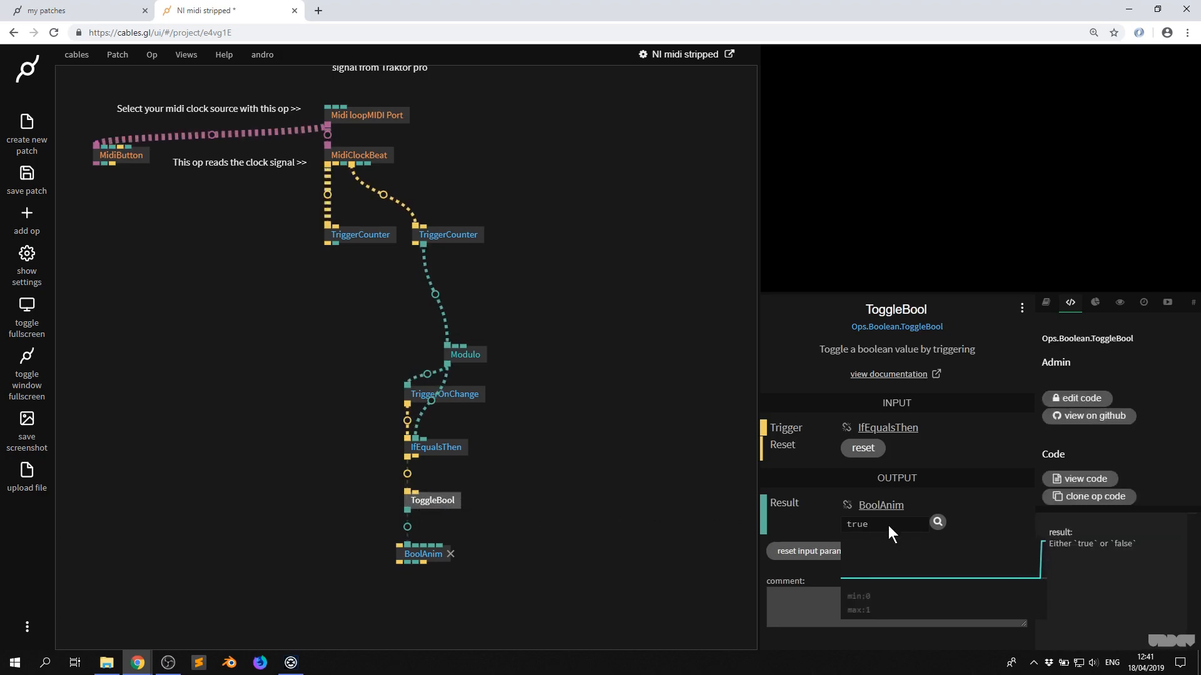
left_click(422, 553)
type("cu")
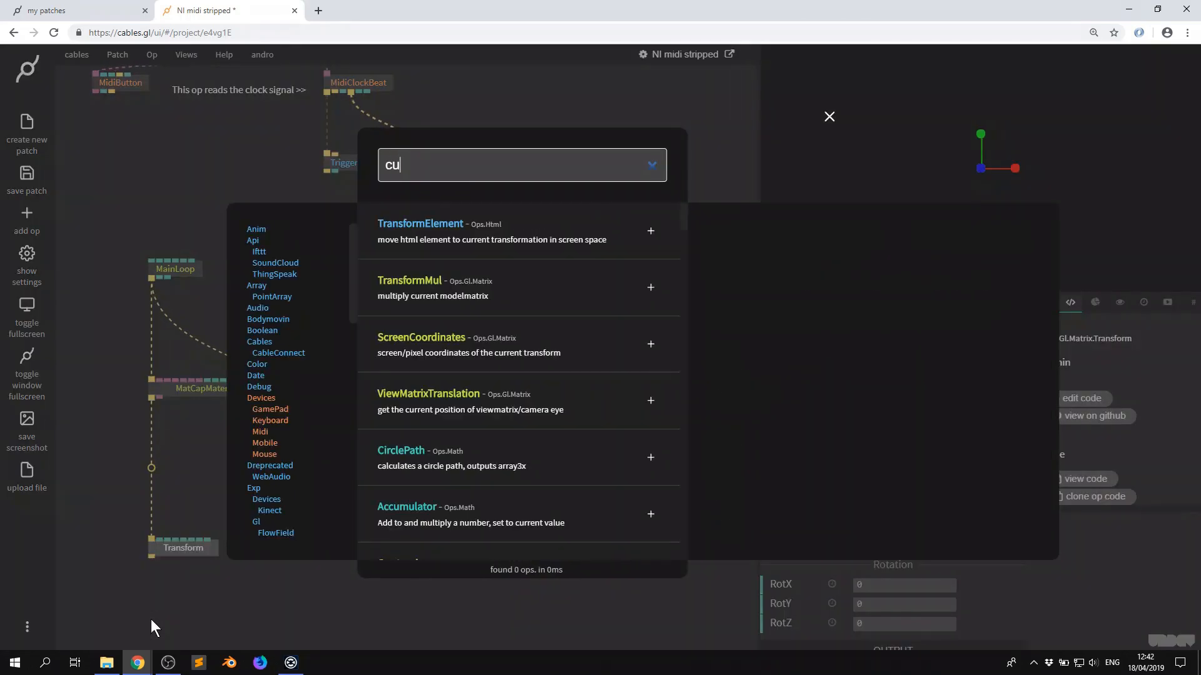
- Connect a Cube op under Transform, then return to Traktor Pro
left_click(829, 116)
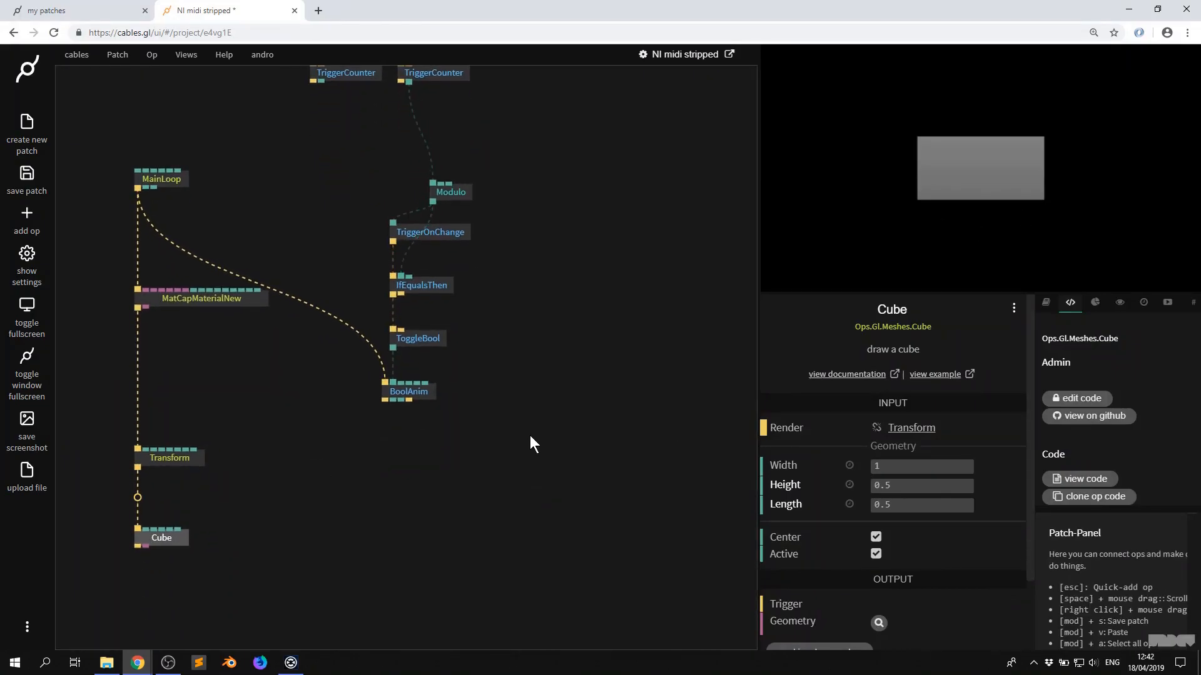
left_click(289, 662)
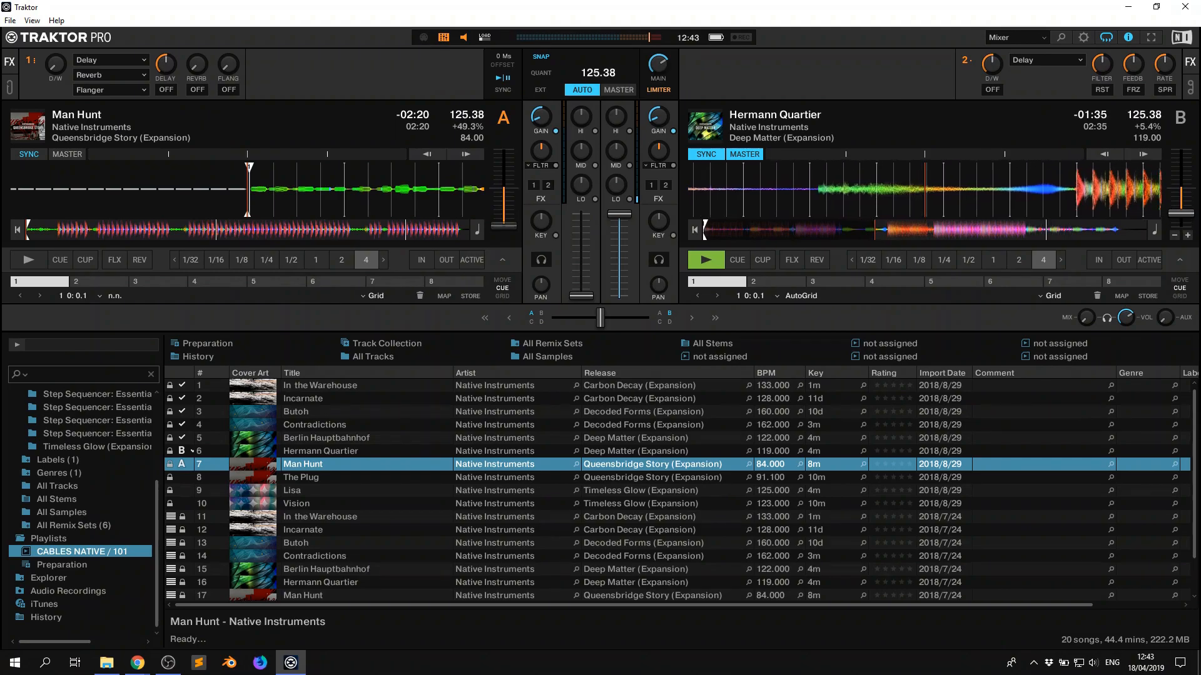
- Return to cables.gl while deck B plays synced at 125.38 BPM
left_click(135, 663)
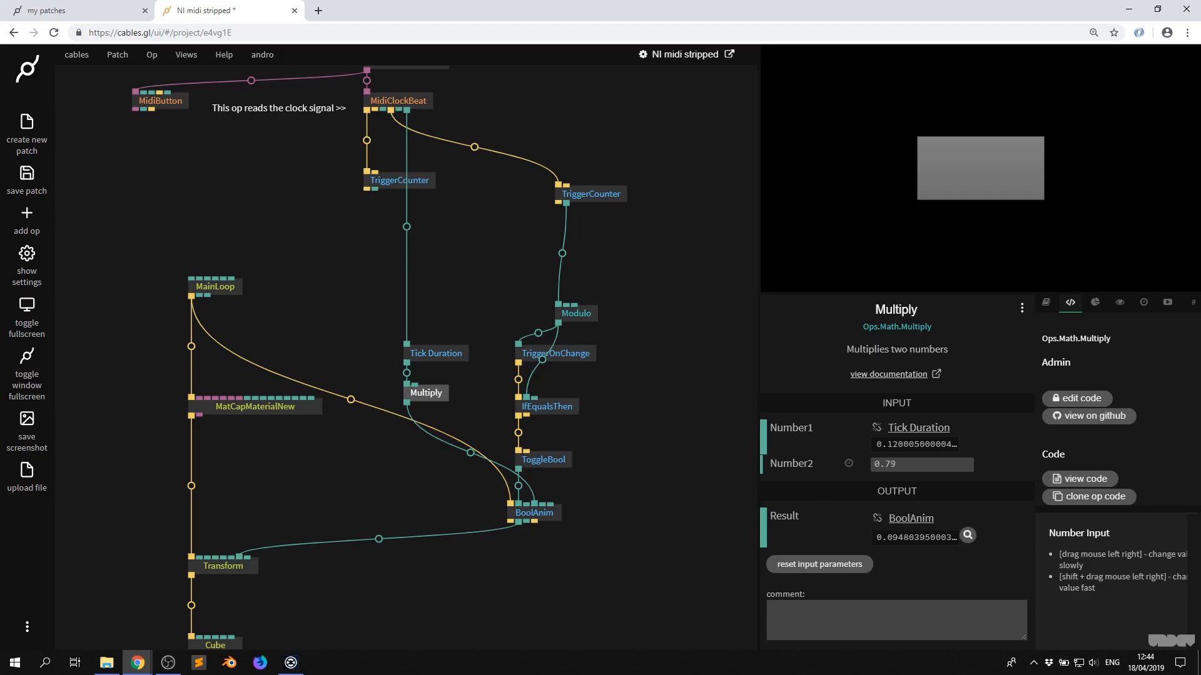
- Feed MidiClockBeat's Tick Duration through a ×0.79 Multiply into BoolAnim Duration
left_click(215, 638)
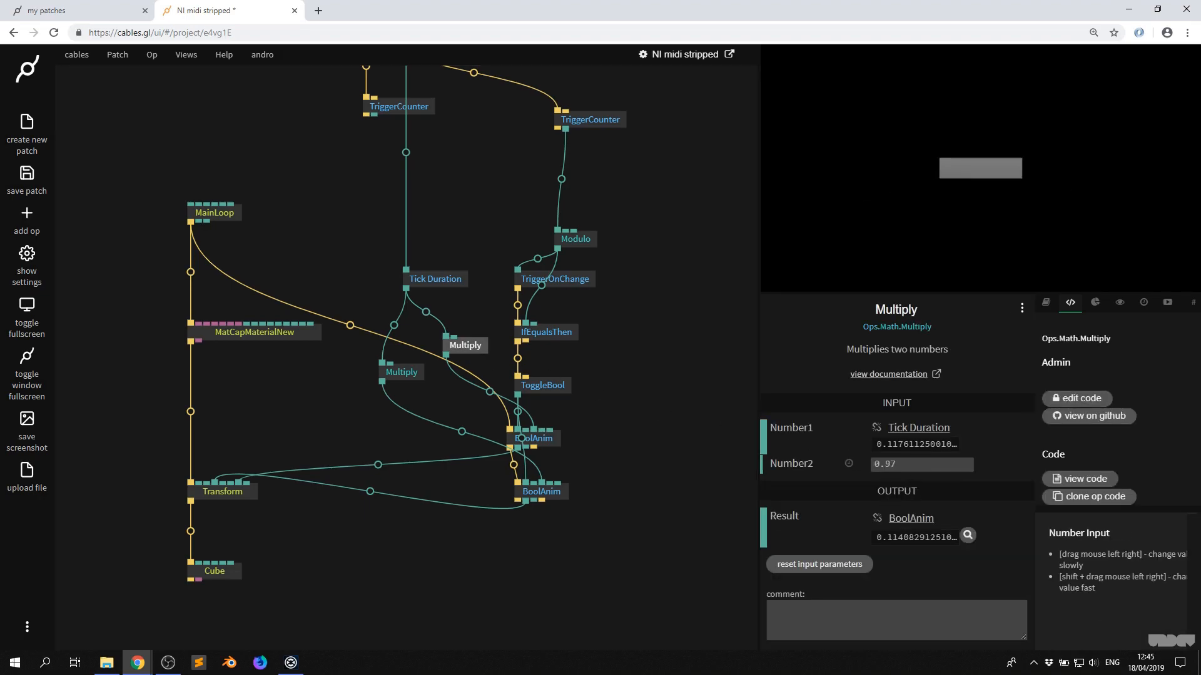
- Set the upper BoolAnim's easing mode and cable its result to a ClearColor channel
left_click(927, 503)
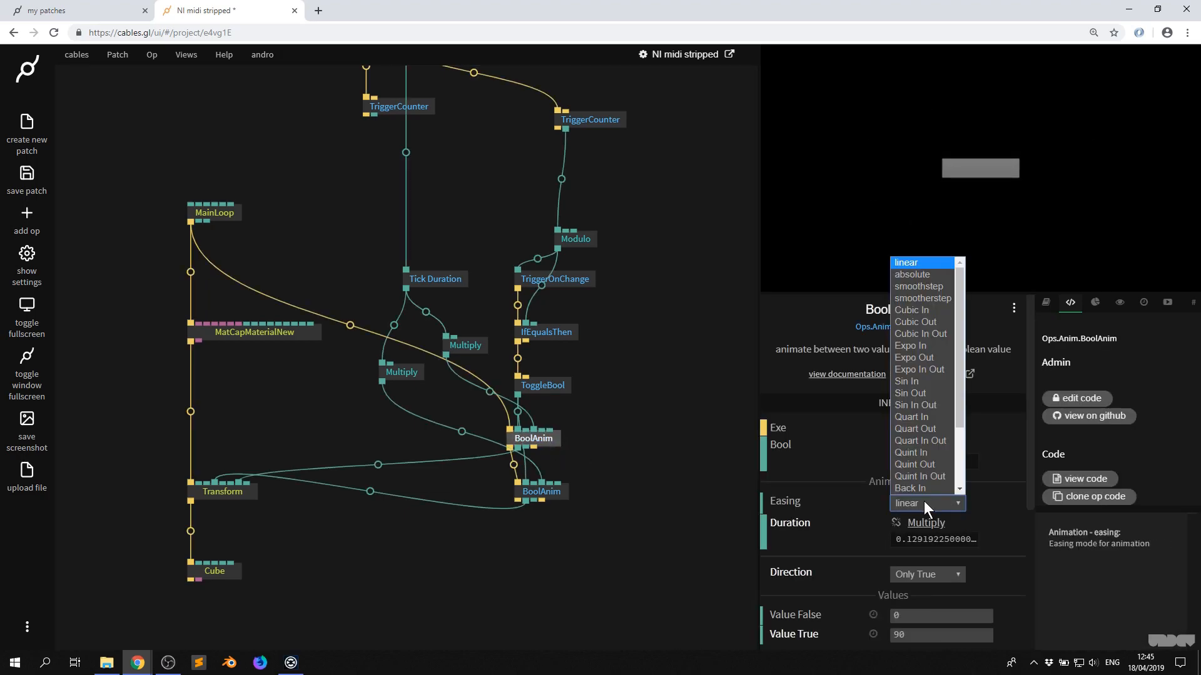
left_click(906, 262)
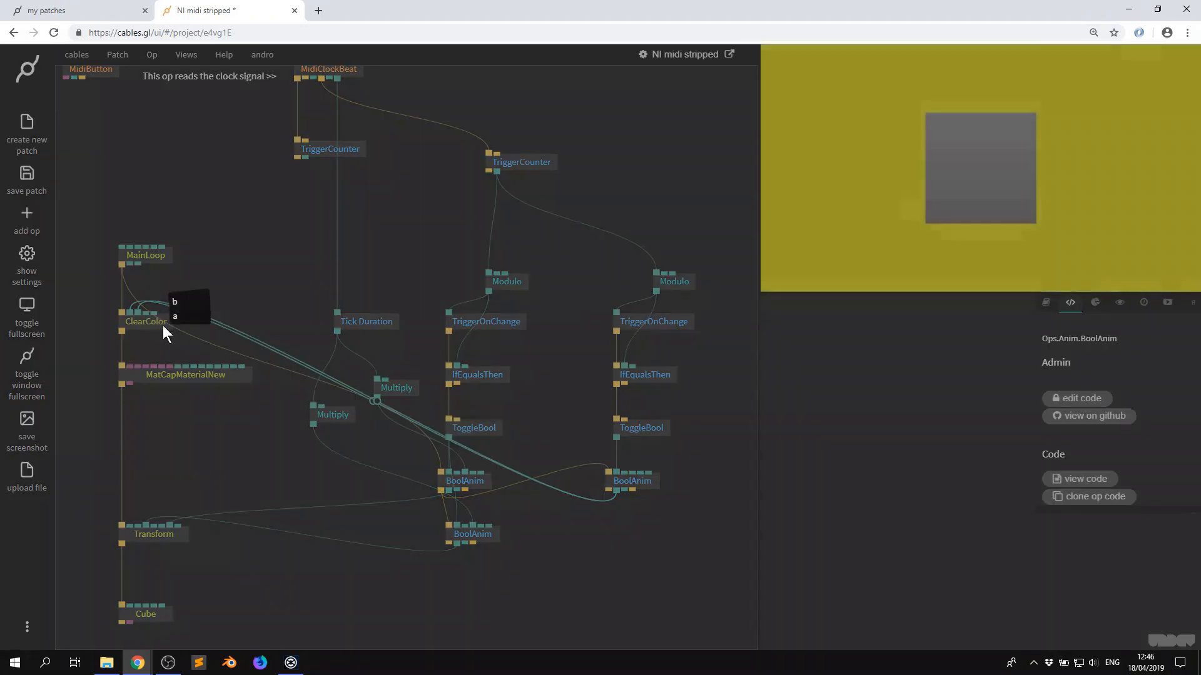
left_click(631, 480)
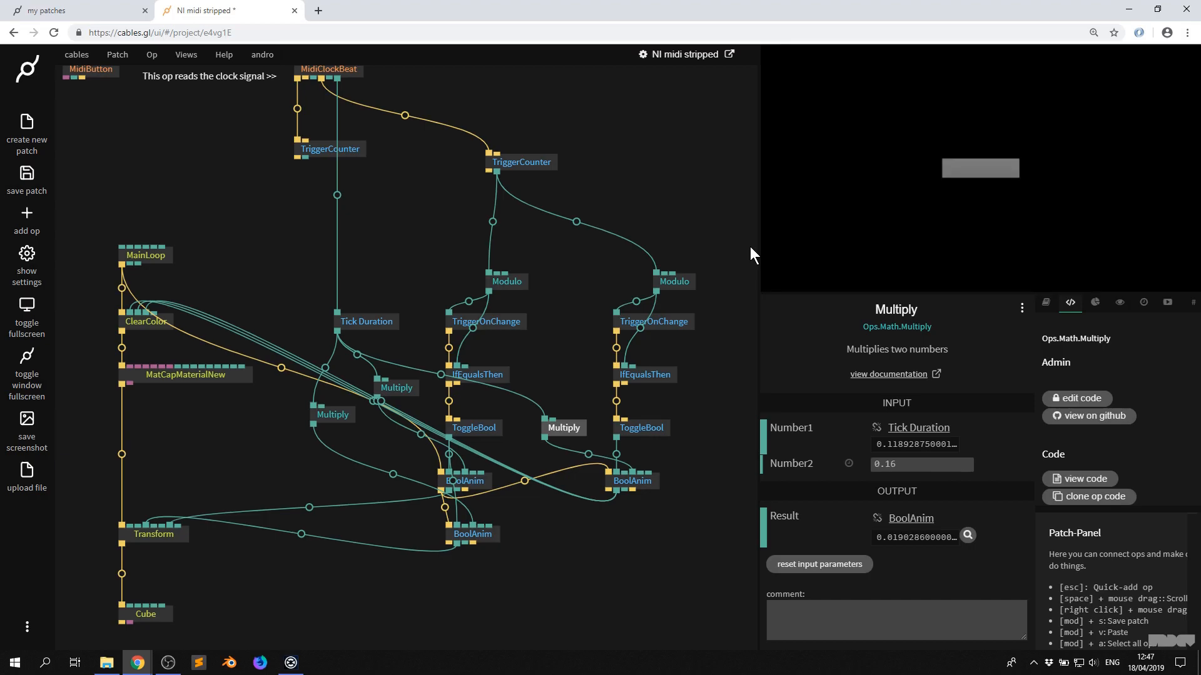
- Insert an Ops.Math.Multiply with Number2 0.16 between Tick Duration and BoolAnim Duration
left_click(675, 281)
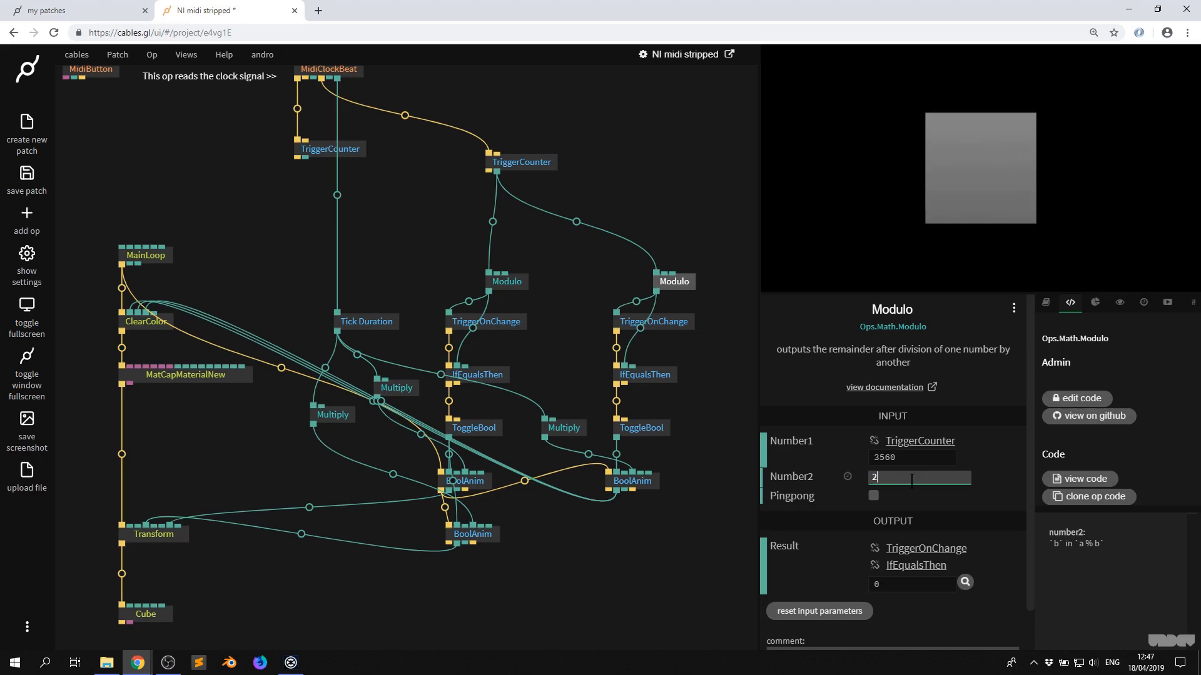
- Set the right Modulo op's Number2 divisor to 2
left_click(632, 481)
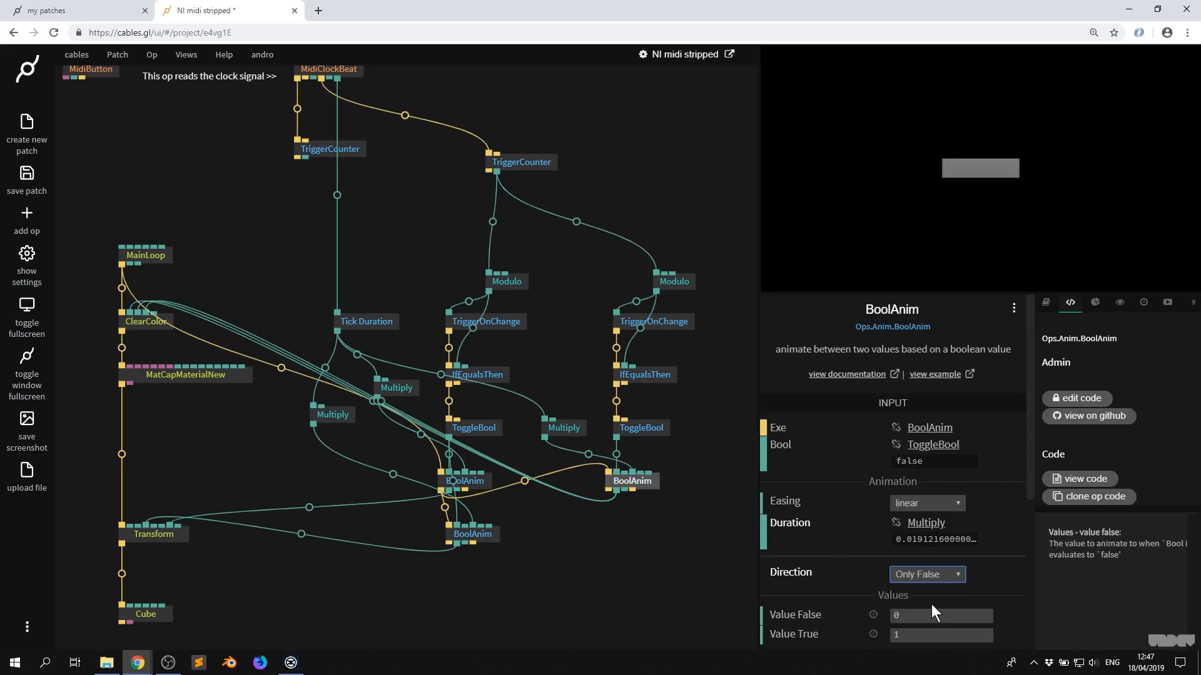
- Set the right BoolAnim op's Direction to Only False
left_click(287, 297)
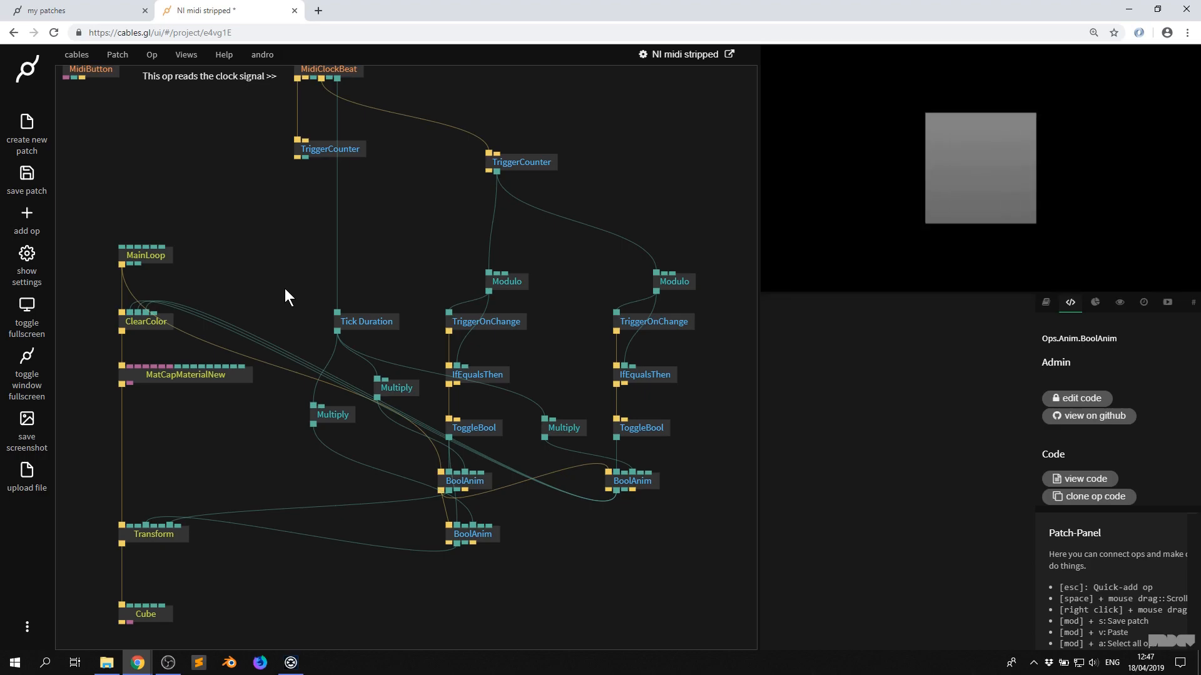